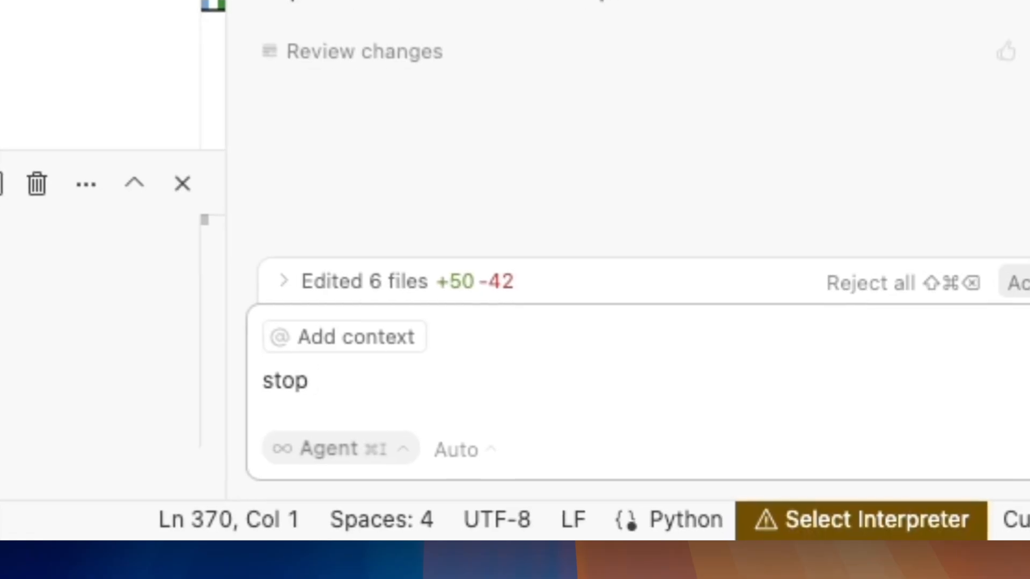
# Step: Add ', this isn't working' after 'stop' in Cursor's Agent chat input
pyautogui.write(", this isn't working")
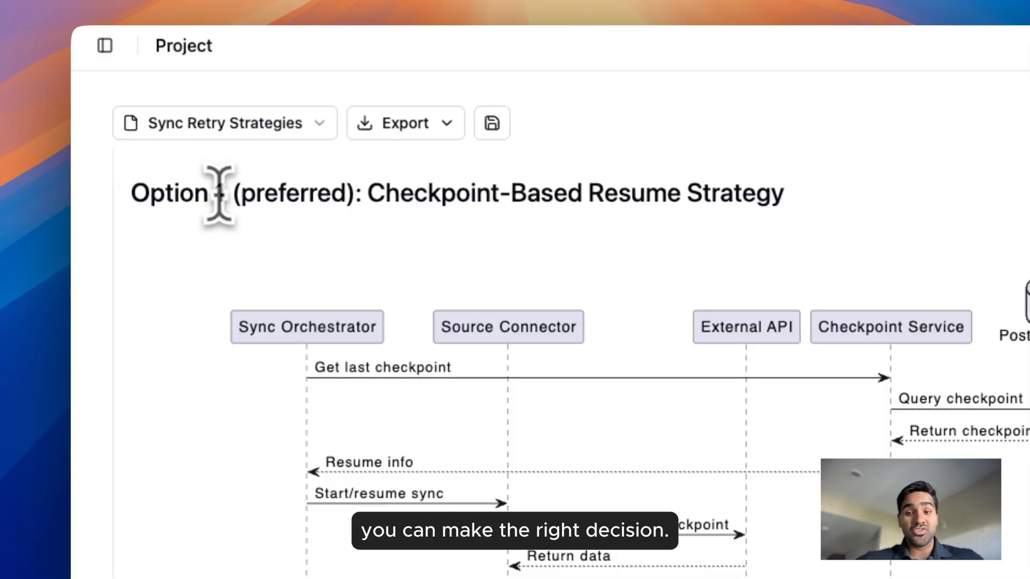
# Step: Bring up the 'Option (preferred): Checkpoint-Based Resume Strategy' heading and its sequence diagram
pyautogui.doubleClick(453, 123)
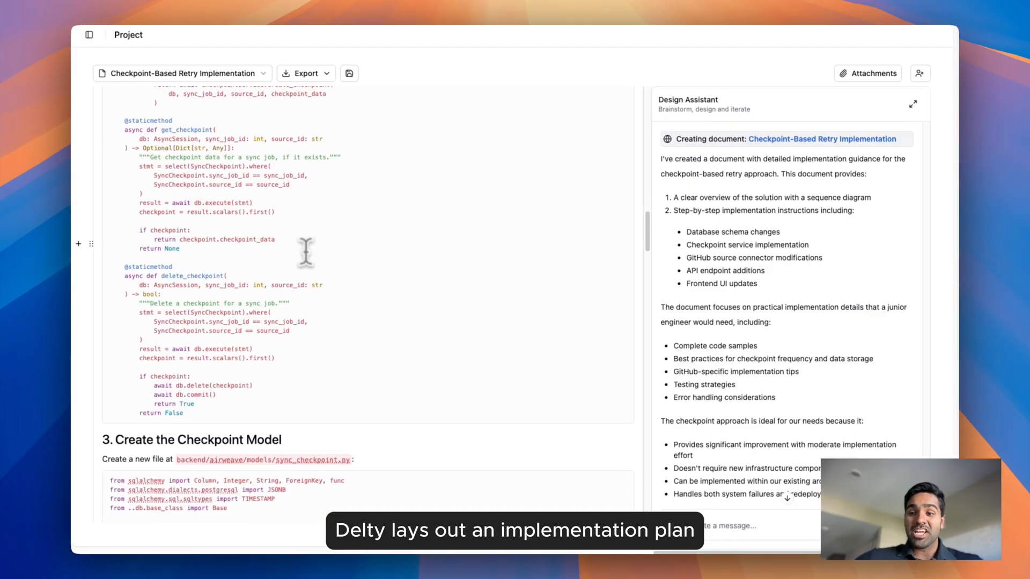
# Step: Scroll the Checkpoint-Based Retry Implementation plan down to section 7, Update the Frontend UI
pyautogui.scroll(-3)
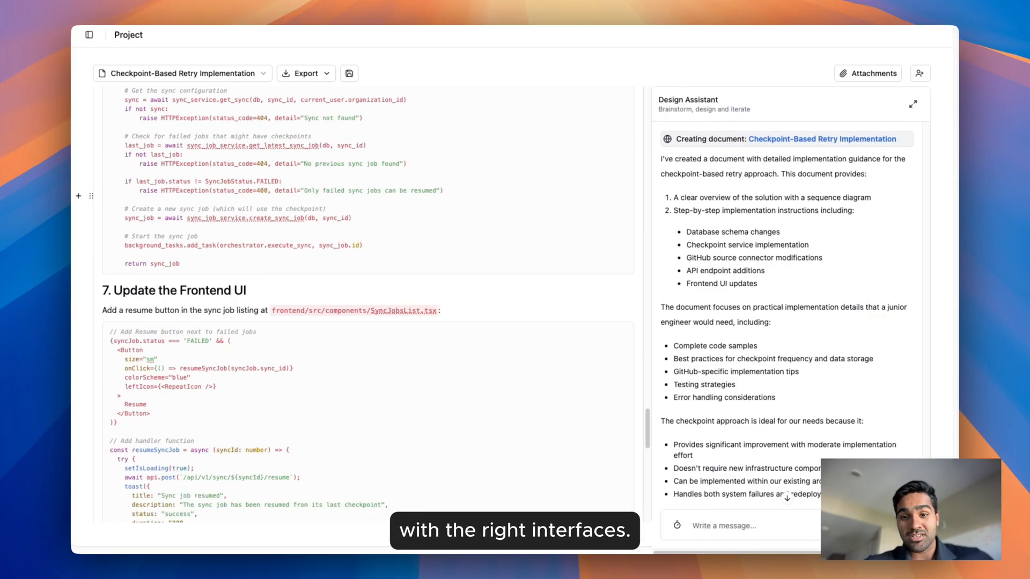